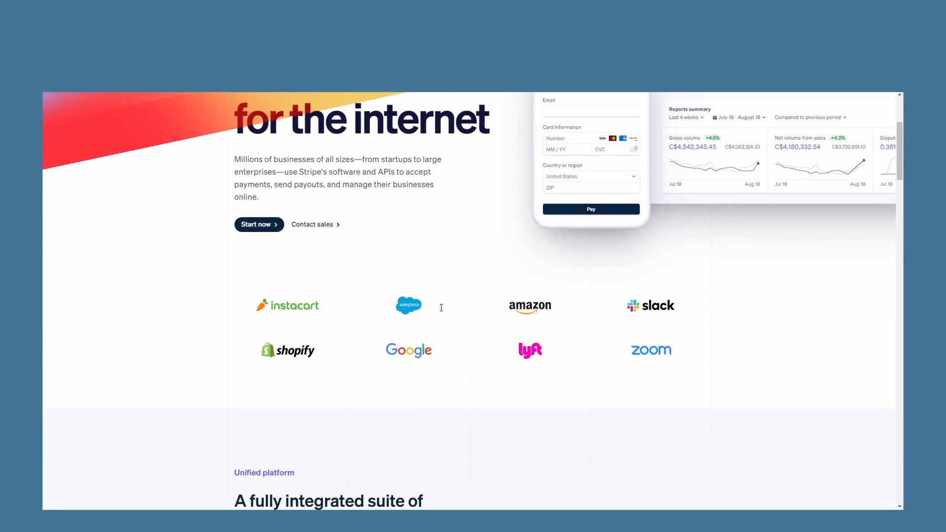
Scroll through the Stripe Connect page and its customer logos.
{"action": "scroll", "scroll_direction": "down", "scroll_amount": 3}
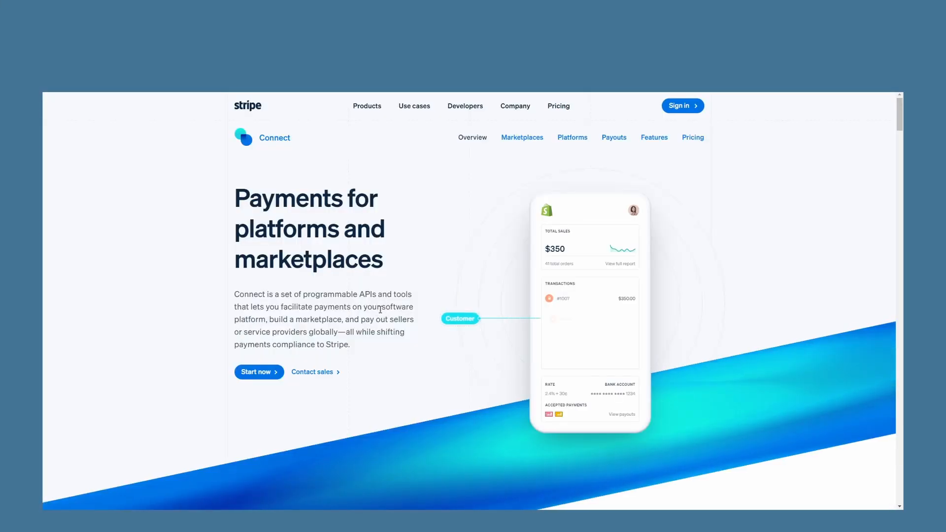
{"action": "scroll", "scroll_direction": "down", "scroll_amount": 3}
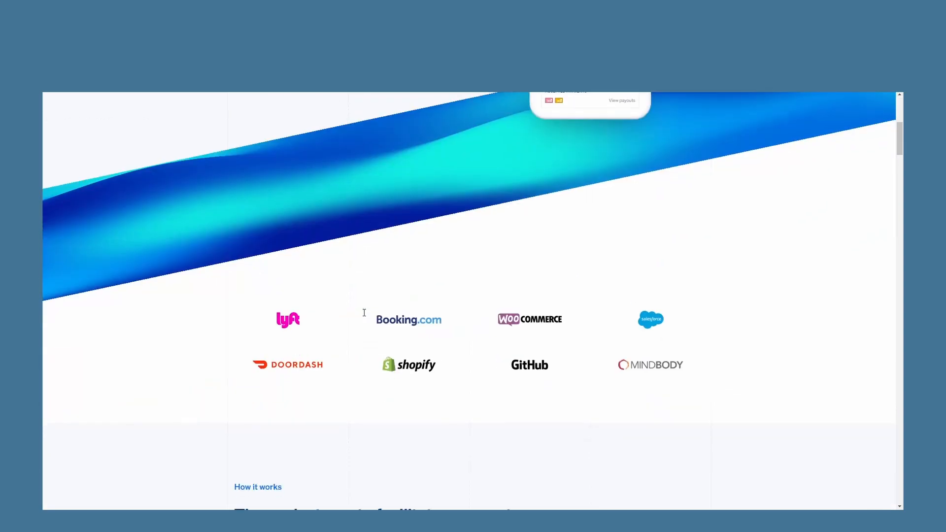
{"action": "scroll", "scroll_direction": "up", "scroll_amount": 3}
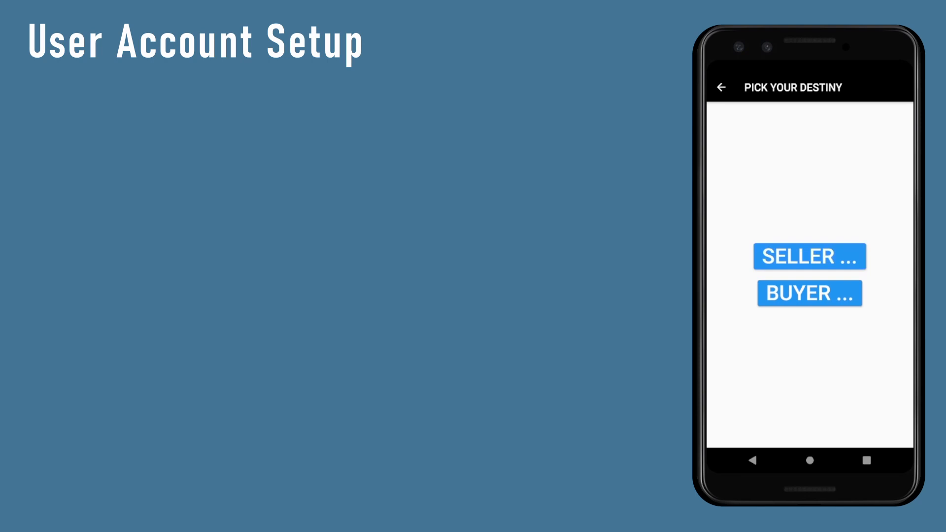
Choose the Seller role and enter business name KickbykickCompany in Payment Setup.
{"action": "left_click", "coordinate": [808, 256]}
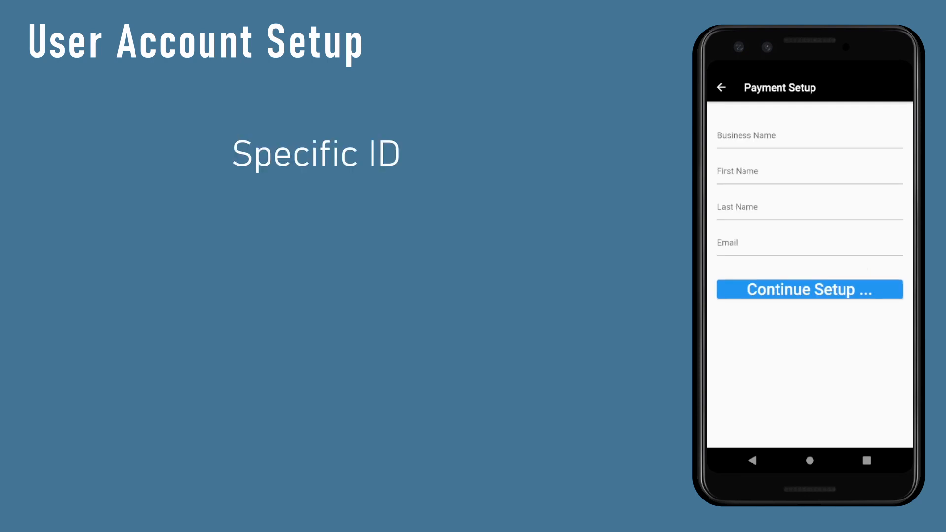
{"action": "left_click", "coordinate": [808, 136]}
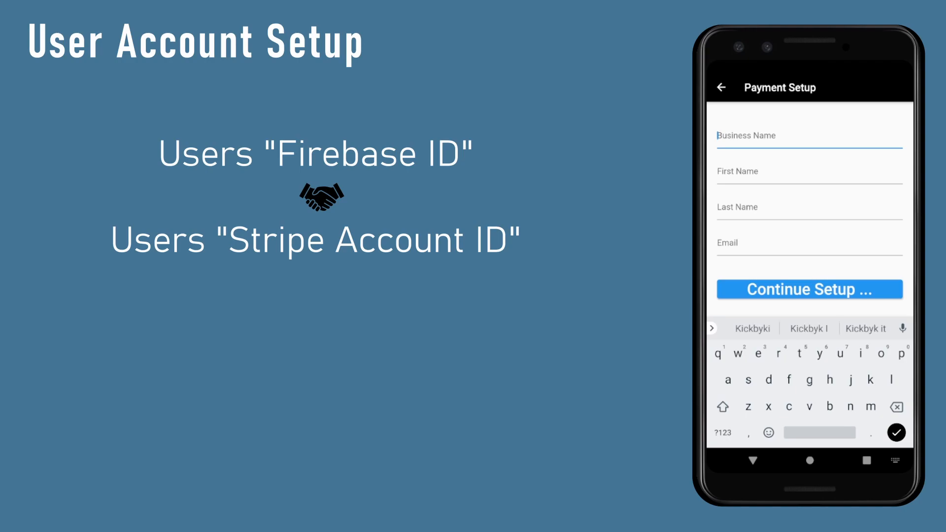
{"action": "type", "text": "KickbykickCompany"}
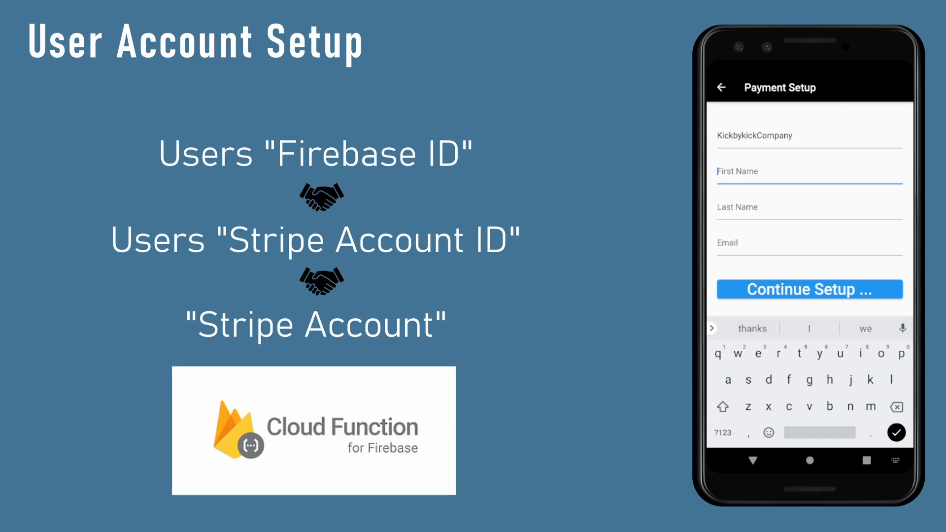
{"action": "type", "text": "Kick"}
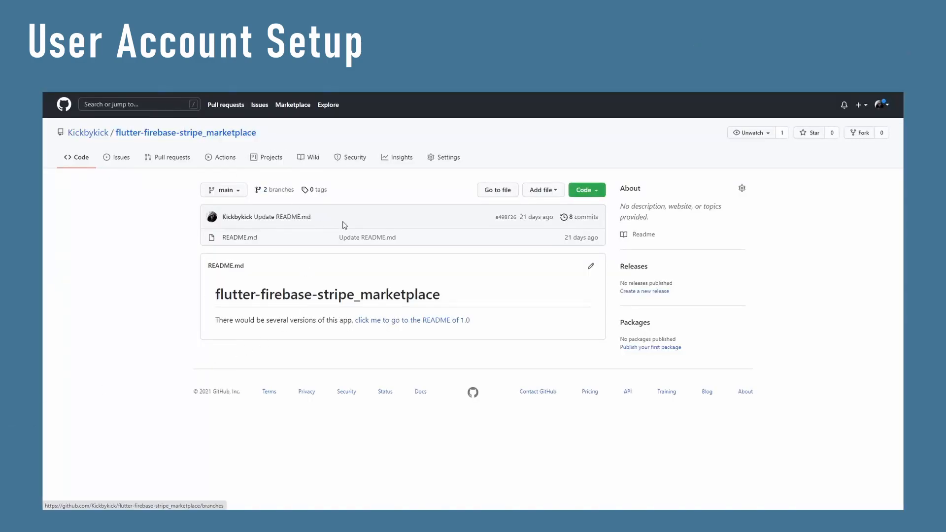
Open the flutter-firebase-stripe_marketplace repository and its README on GitHub.
{"action": "left_click", "coordinate": [412, 320]}
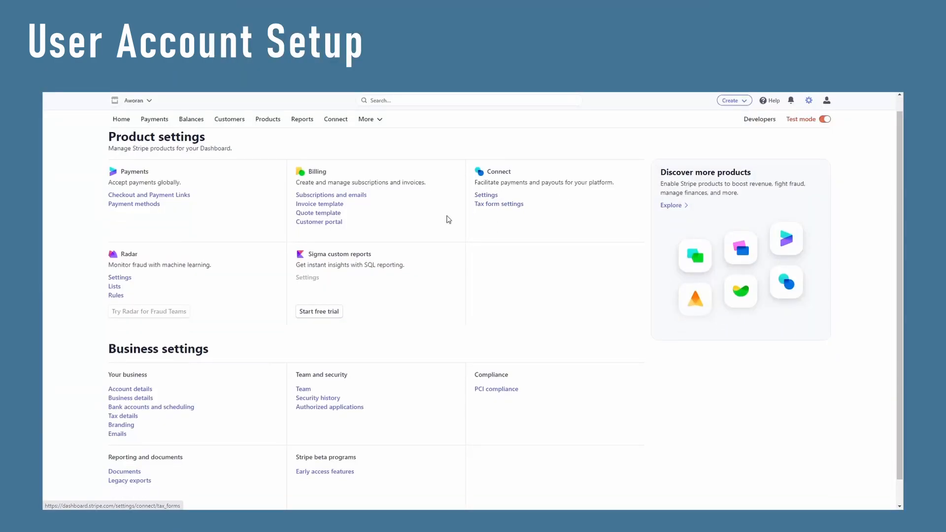
View the Stripe Connect settings listing enabled account types and capabilities.
{"action": "left_click", "coordinate": [485, 194]}
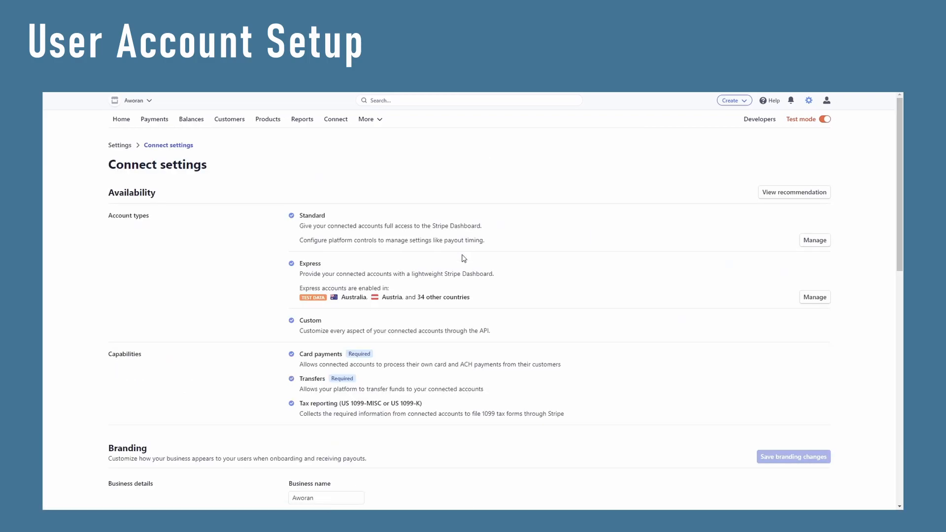
{"action": "scroll", "scroll_direction": "down", "scroll_amount": 3}
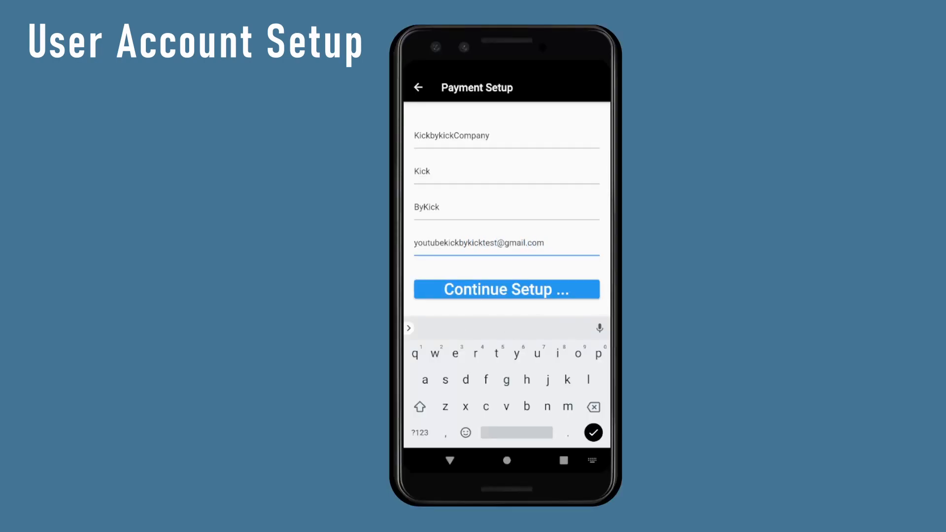
Submit seller details, confirm country and contact, add home address, and submit the Express account.
{"action": "left_click", "coordinate": [506, 288]}
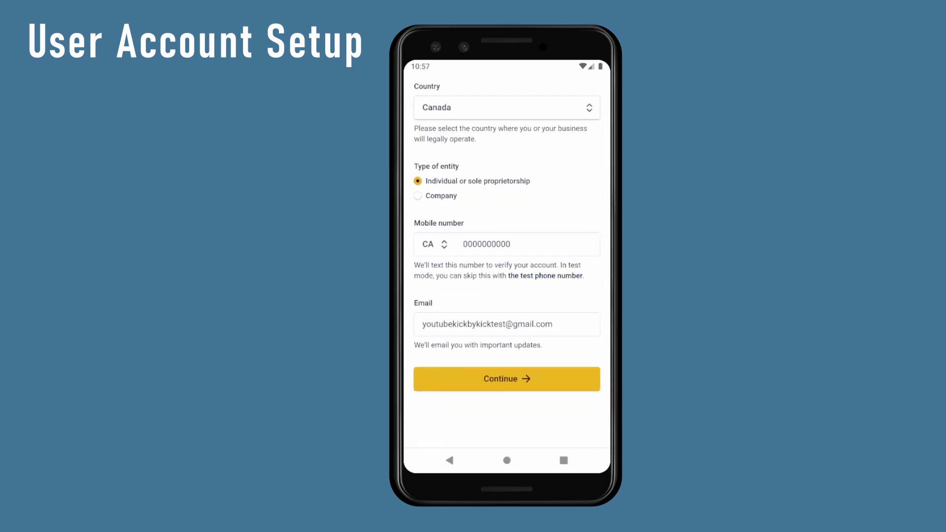
{"action": "left_click", "coordinate": [507, 378]}
{"action": "type", "text": "133"}
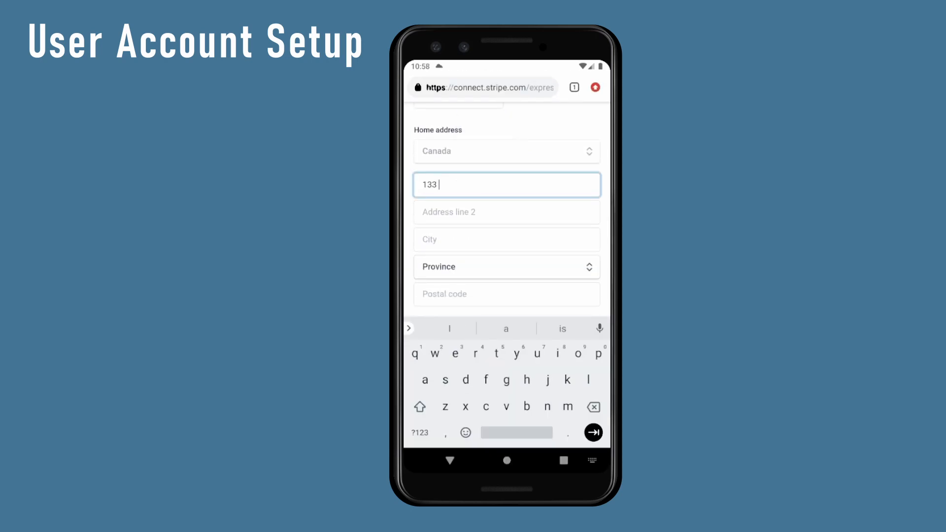
{"action": "left_click", "coordinate": [505, 267]}
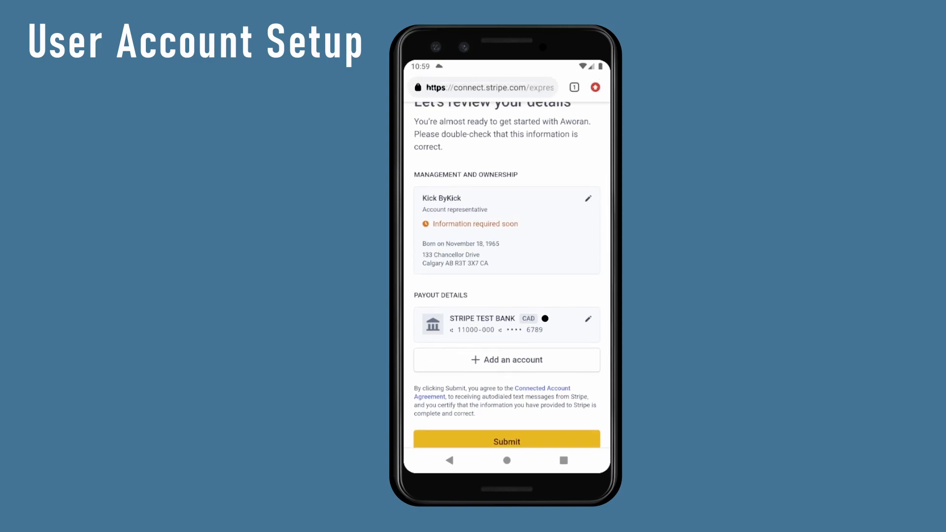
{"action": "left_click", "coordinate": [507, 441]}
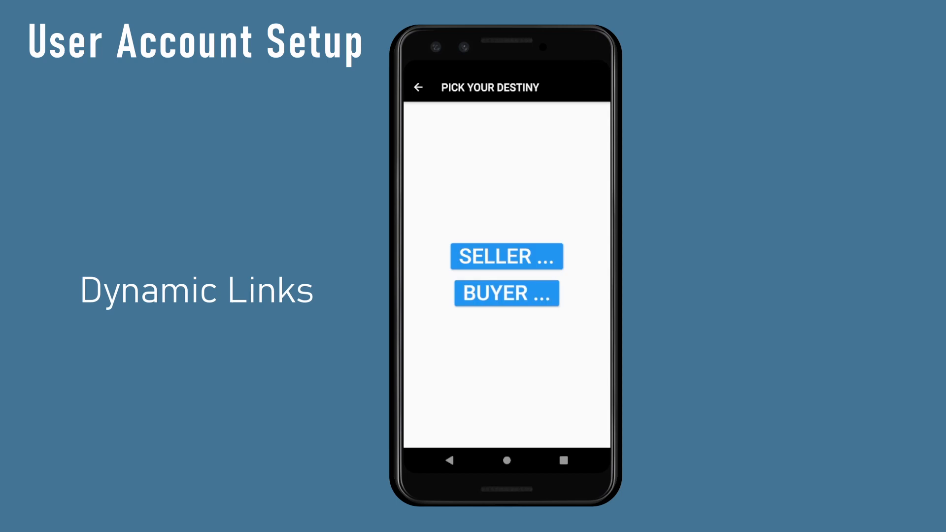
Add the flutterstripemerchant.page.link URL prefix and draft a 'Successful Return. Welcome' deep link.
{"action": "left_click", "coordinate": [506, 256]}
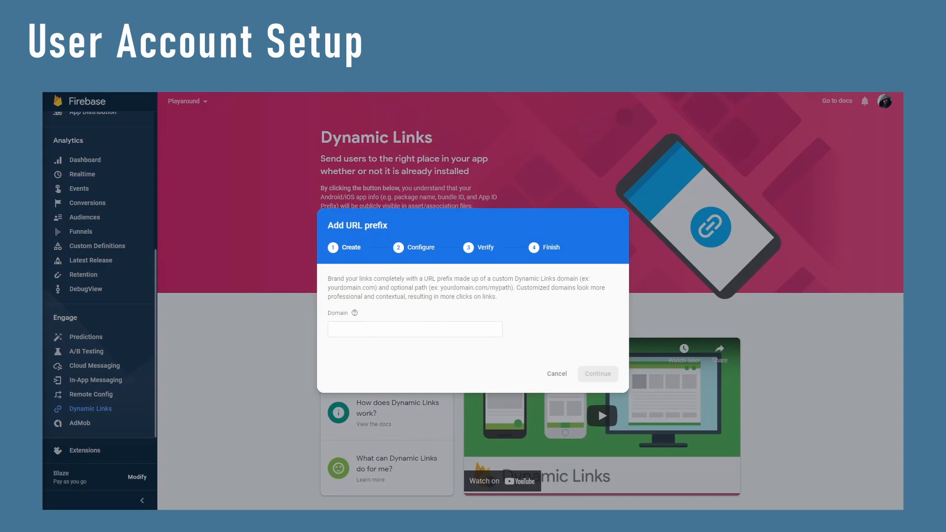
{"action": "type", "text": "flutterstripemerchant.page.l"}
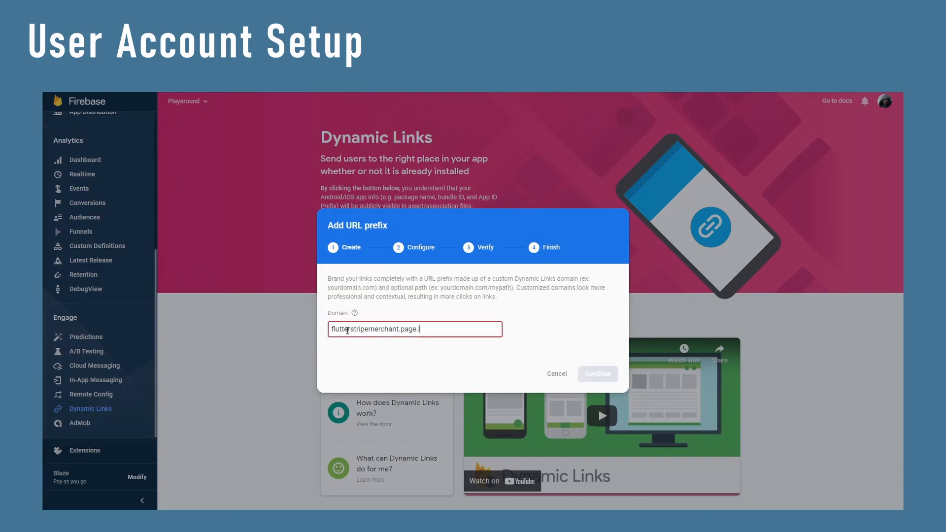
{"action": "left_click", "coordinate": [596, 373]}
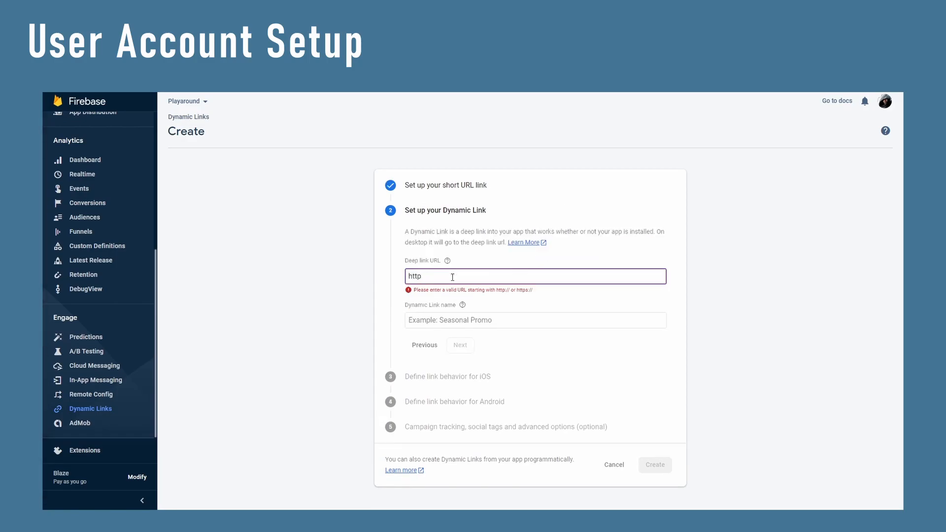
{"action": "type", "text": "Successful Retun. Welcome"}
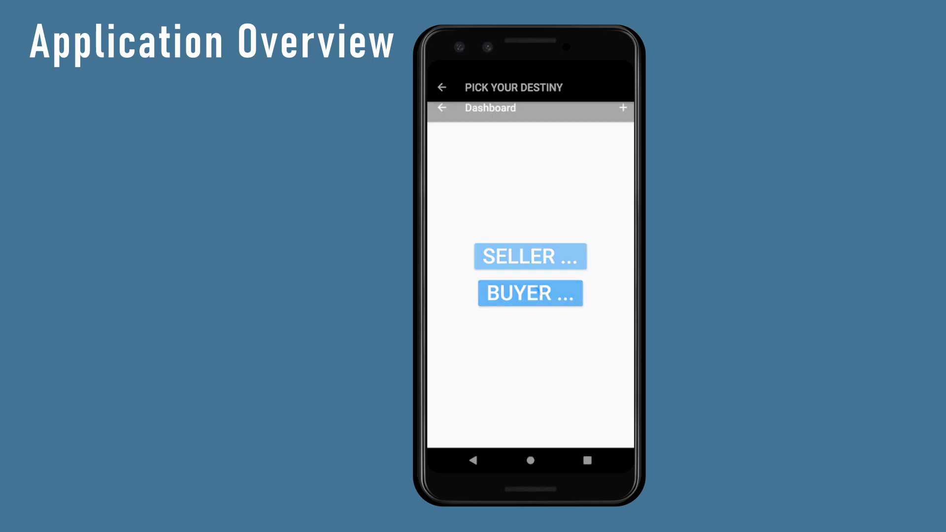
Enter the seller dashboard and describe a new product as 'This is a new prod...'.
{"action": "left_click", "coordinate": [530, 256]}
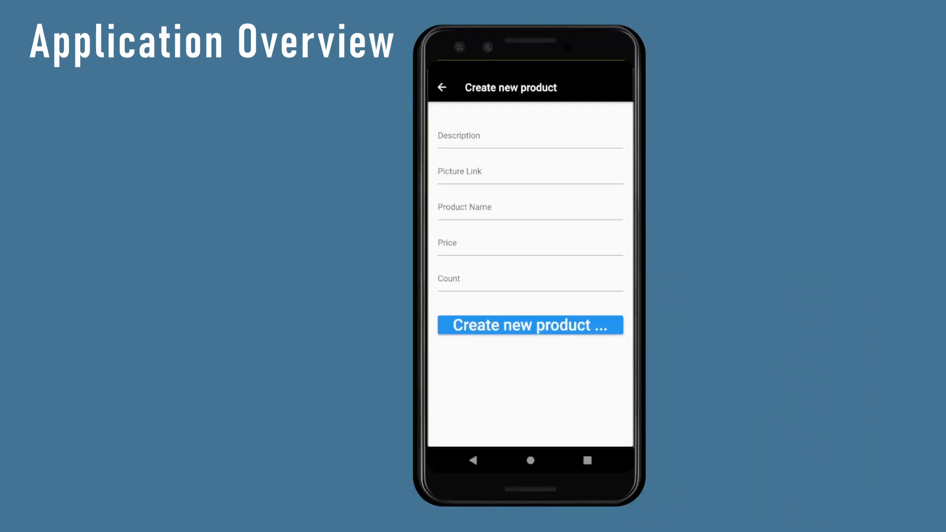
{"action": "type", "text": "This is a new prod"}
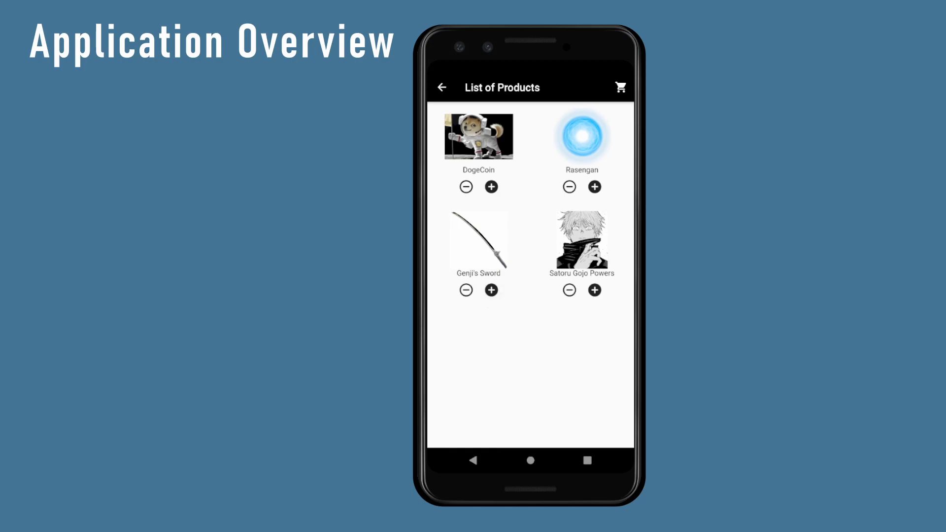
Open the buyer's List of Products with DogeCoin, Rasengan, Genji's Sword and Satoru Gojo Powers.
{"action": "left_click", "coordinate": [619, 87]}
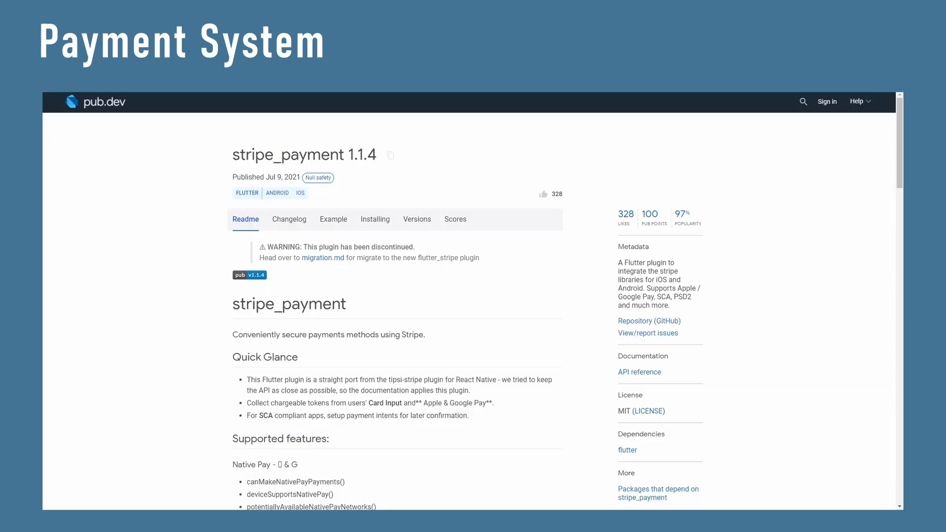
Scroll through cart_page.dart's PAY NOW handler and payment confirmation code.
{"action": "scroll", "scroll_direction": "down", "scroll_amount": 3}
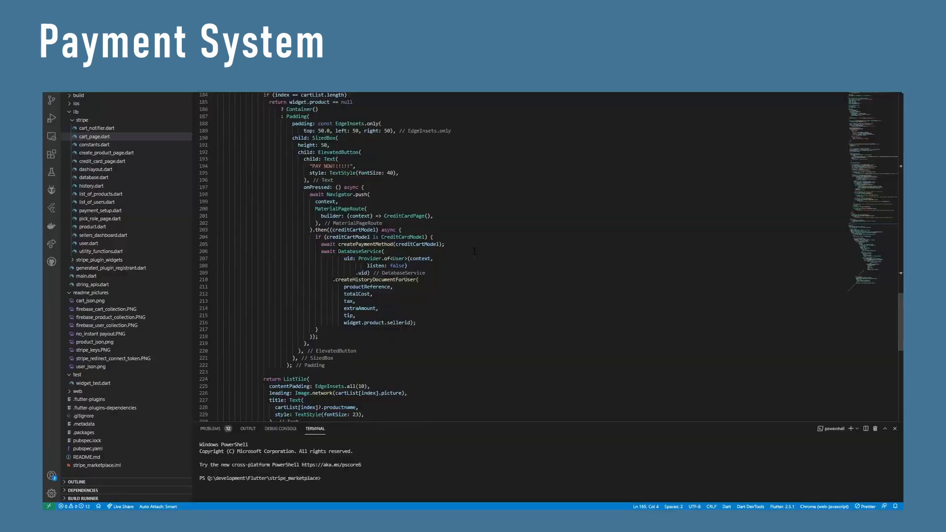
{"action": "scroll", "scroll_direction": "down", "scroll_amount": 3}
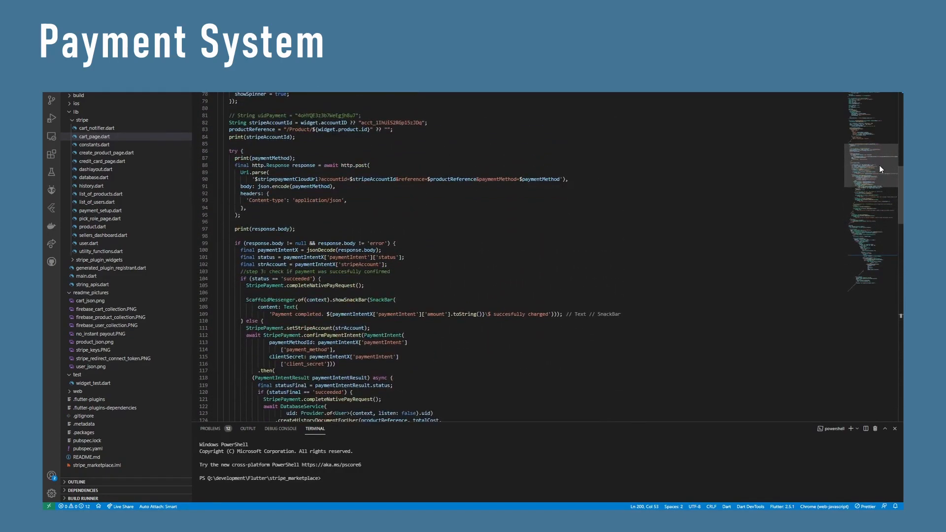
{"action": "scroll", "scroll_direction": "down", "scroll_amount": 3}
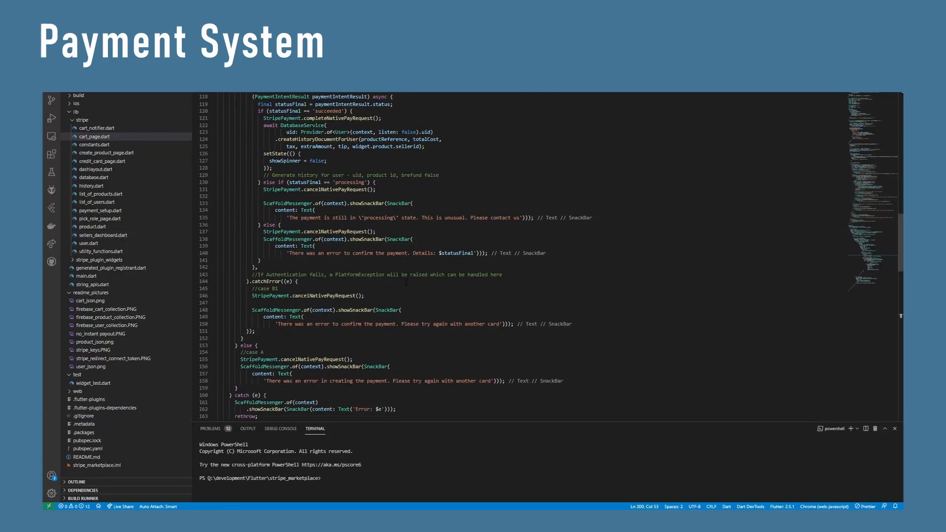
{"action": "mouse_move", "coordinate": [867, 219]}
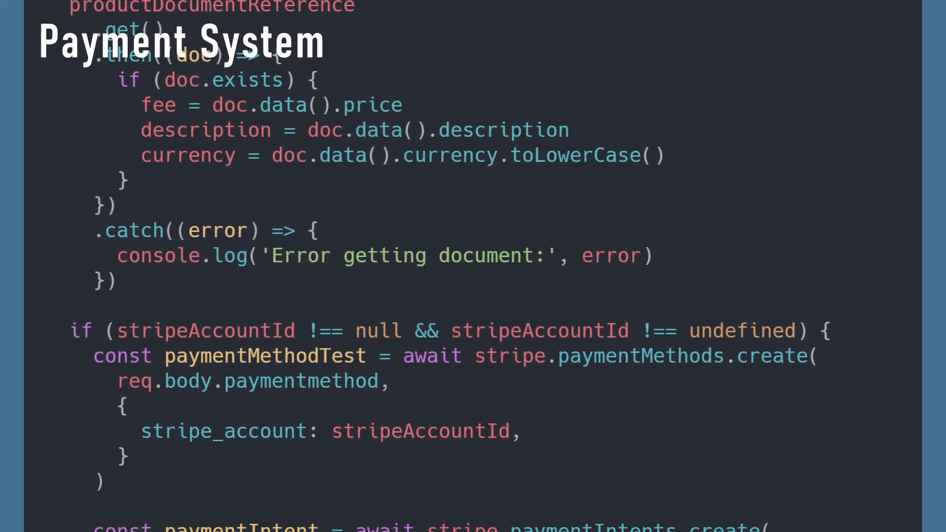
Scroll to the cloud function's stripe.paymentMethods.create and stripe.paymentIntents.create calls.
{"action": "scroll", "scroll_direction": "down", "scroll_amount": 3}
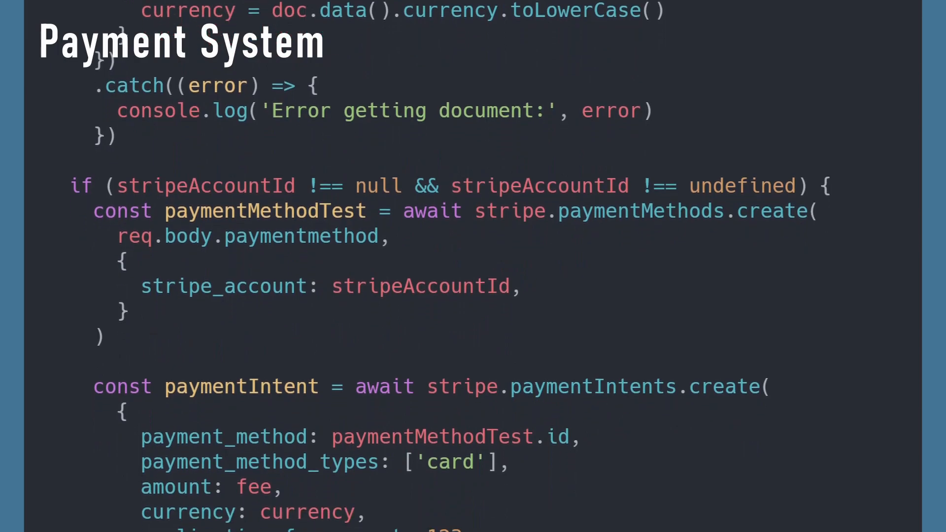
{"action": "scroll", "scroll_direction": "down", "scroll_amount": 3}
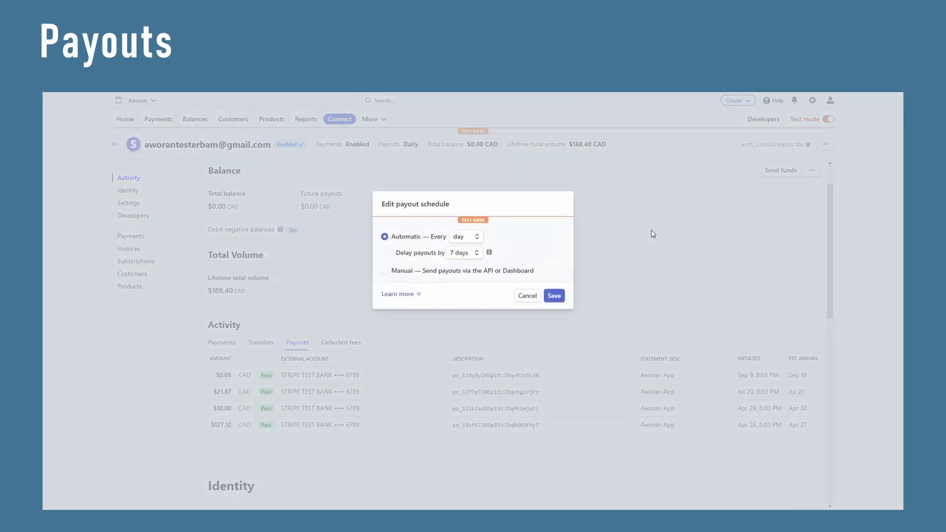
{"action": "mouse_move", "coordinate": [489, 253]}
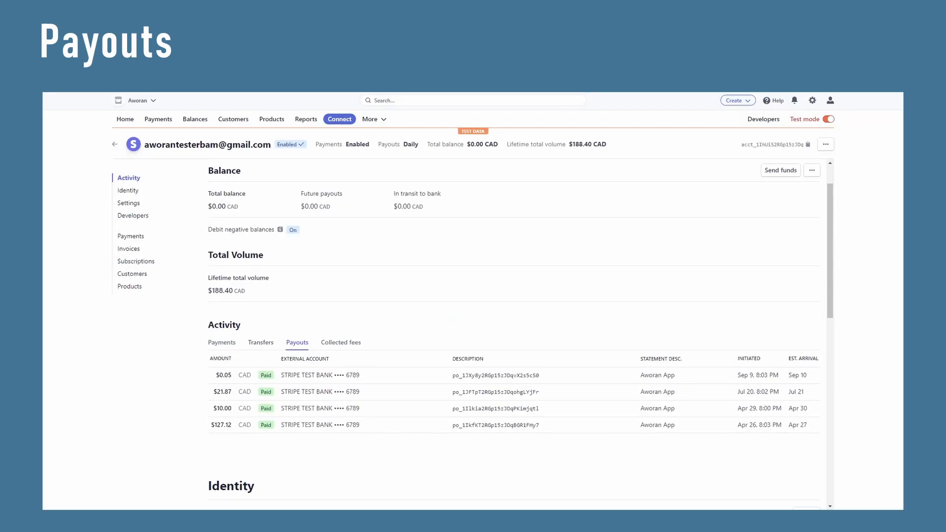
{"action": "mouse_move", "coordinate": [292, 252]}
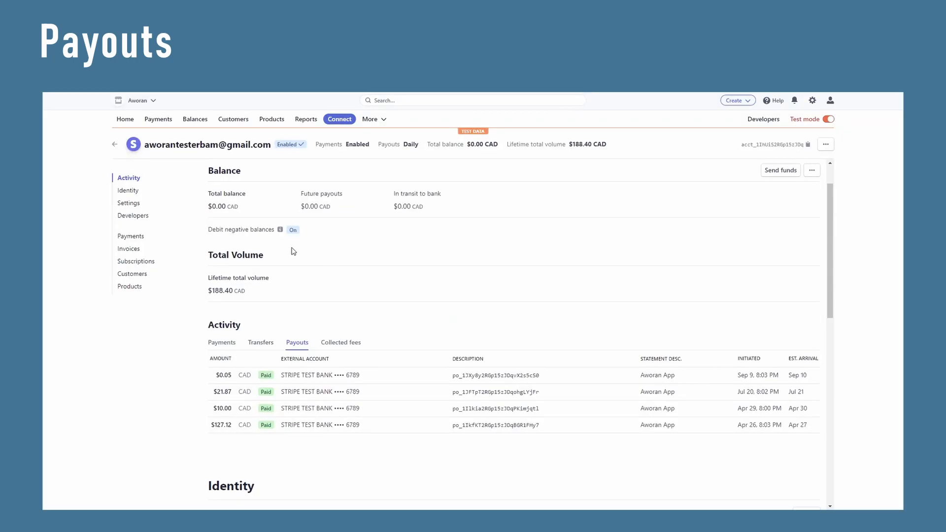
{"action": "mouse_move", "coordinate": [265, 375]}
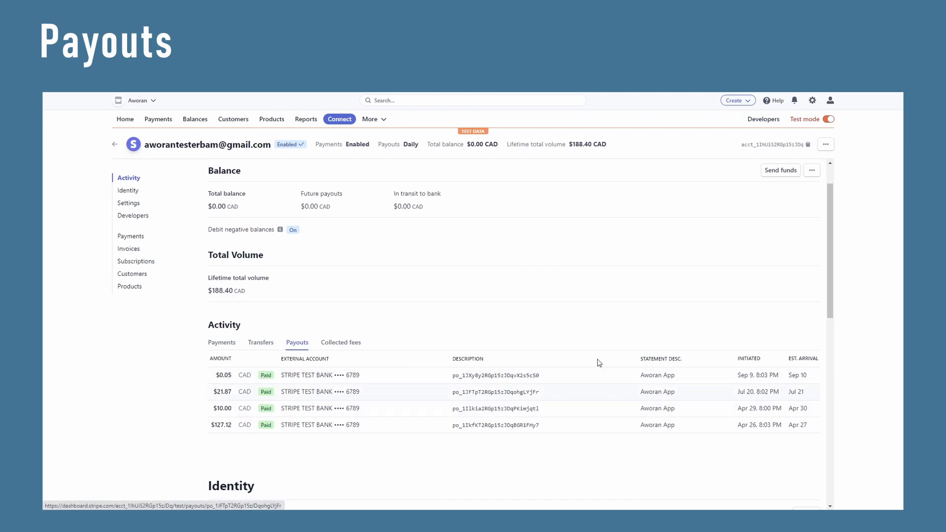
Choose Edit payout schedule from the more-options menu beside Send funds.
{"action": "left_click", "coordinate": [811, 170]}
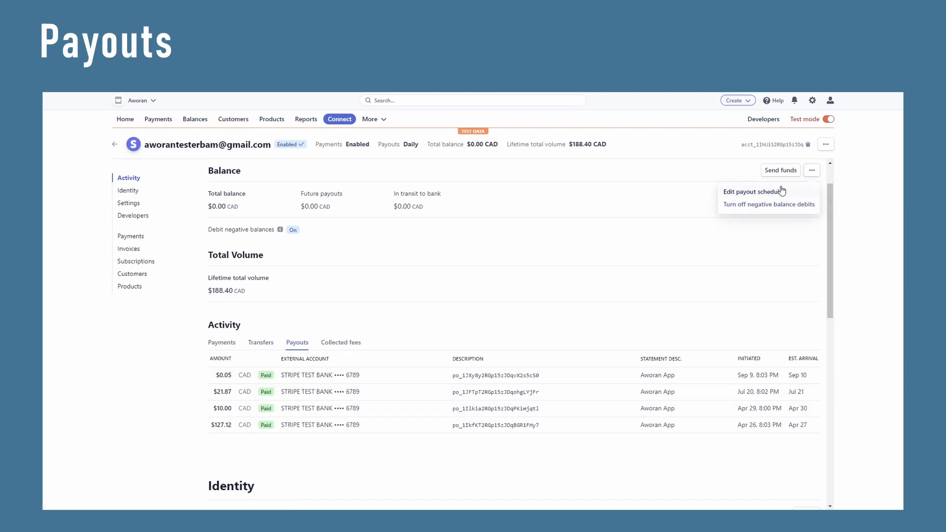
{"action": "left_click", "coordinate": [752, 191]}
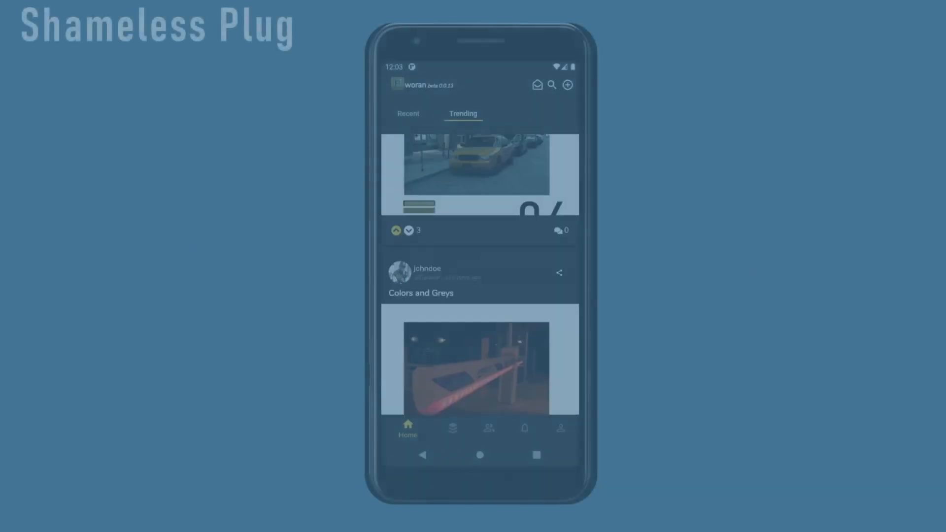
Follow the GOOGLE PLAY button on the Aworan site to its Play Store listing.
{"action": "left_click", "coordinate": [443, 428]}
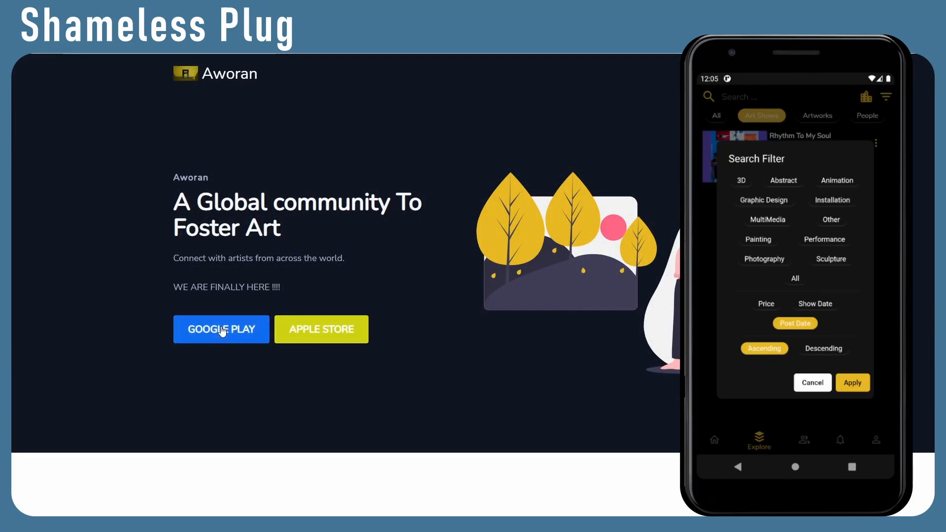
{"action": "left_click", "coordinate": [220, 329]}
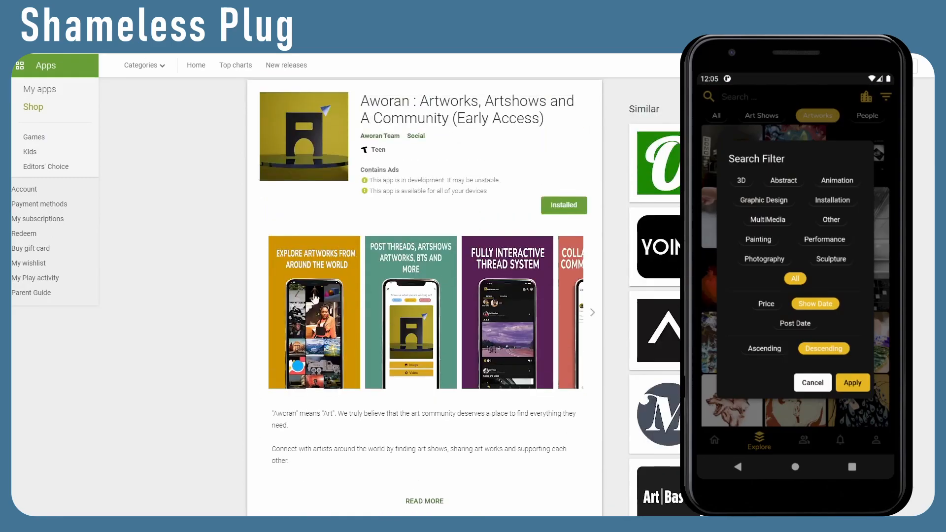
{"action": "left_click", "coordinate": [851, 382]}
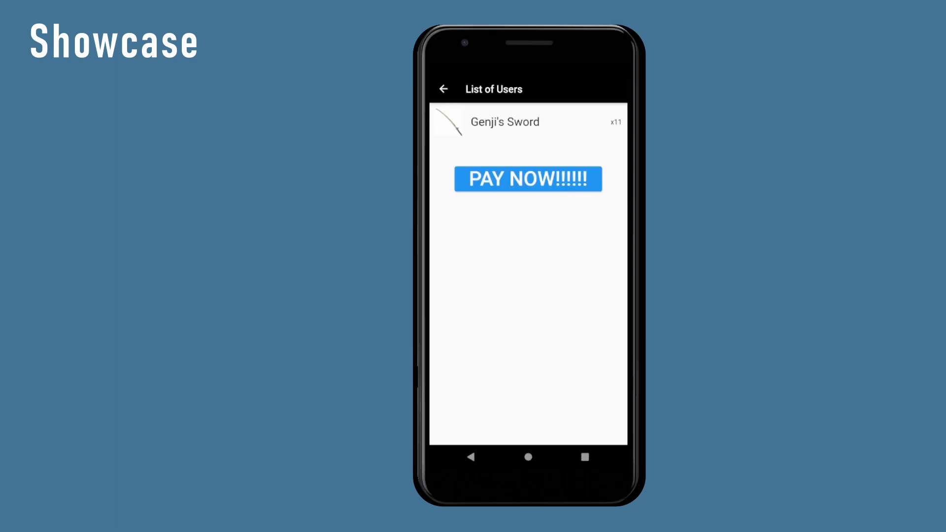
Pay for Genji's Sword so $1.00 USD charges show on the connected Stripe account.
{"action": "left_click", "coordinate": [526, 178]}
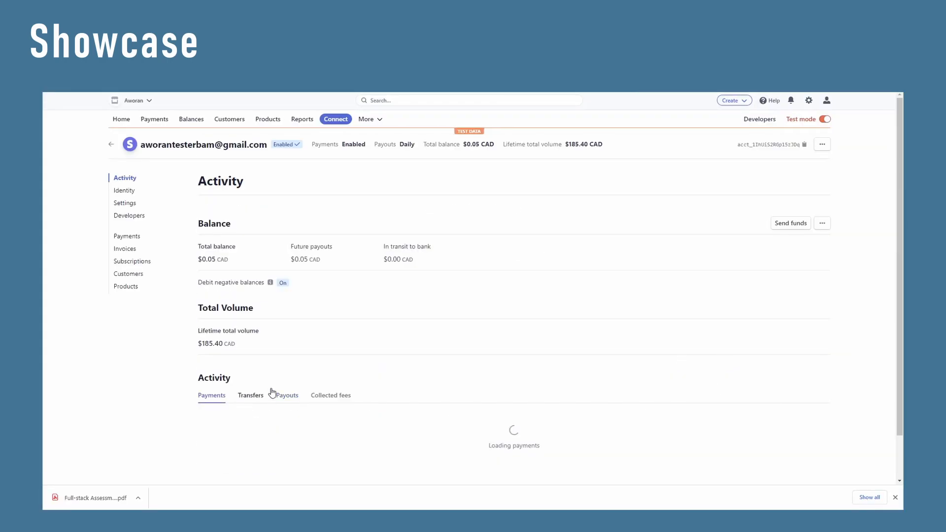
{"action": "scroll", "scroll_direction": "down", "scroll_amount": 3}
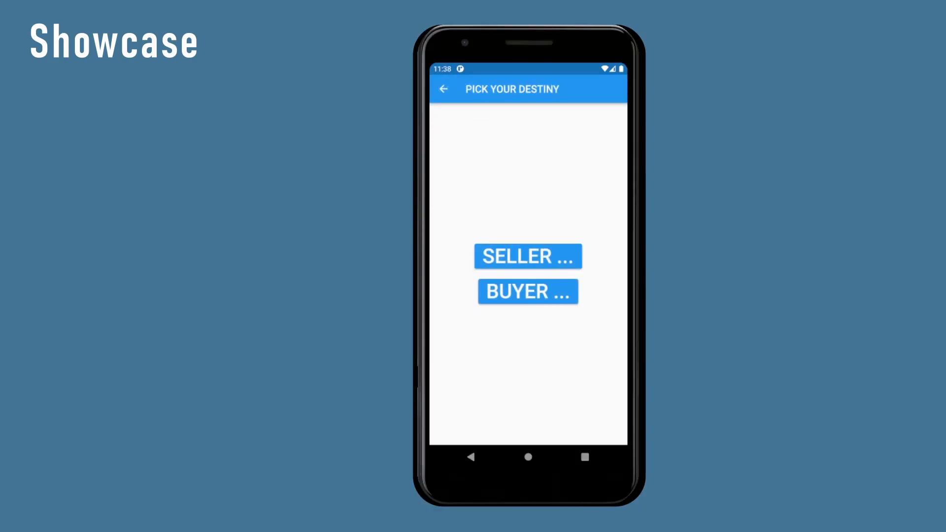
{"action": "left_click", "coordinate": [527, 257]}
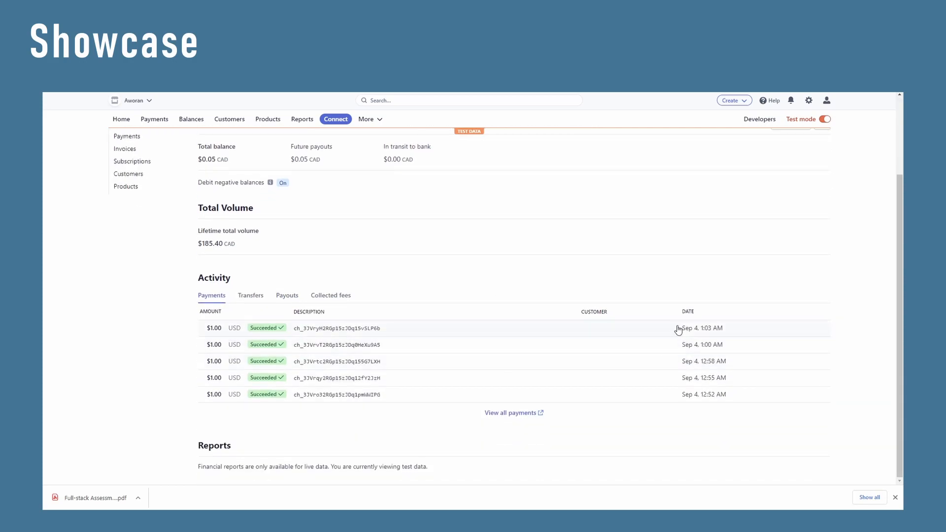
{"action": "mouse_move", "coordinate": [716, 335]}
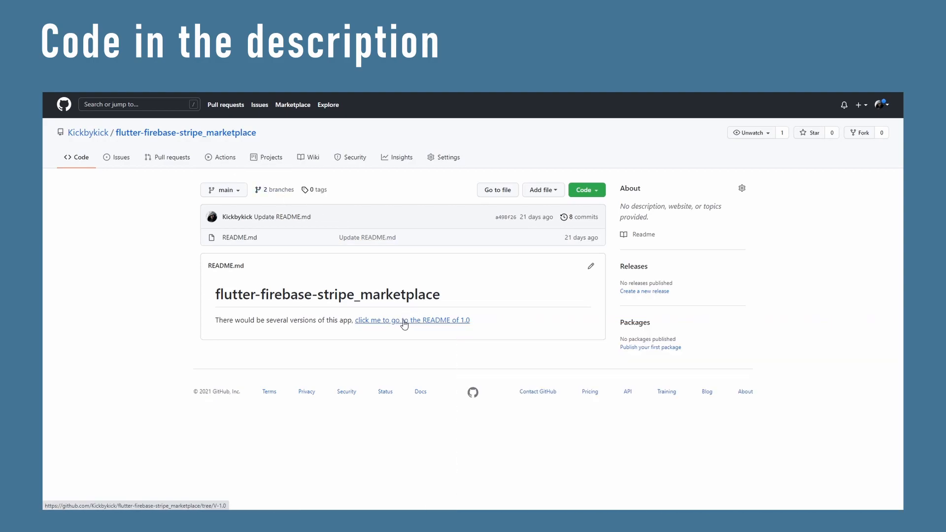
Follow the README's 1.0 link to the V-1.0 branch of the marketplace repo.
{"action": "left_click", "coordinate": [412, 319]}
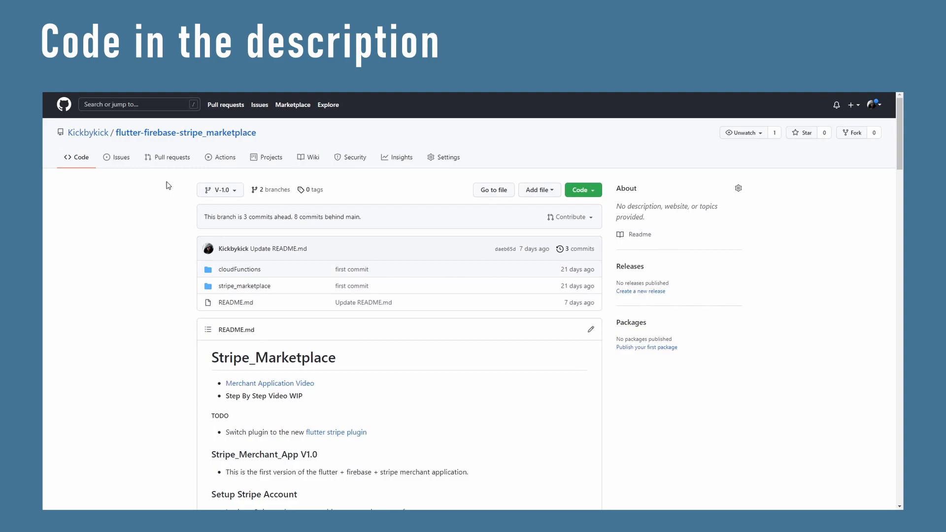
{"action": "mouse_move", "coordinate": [219, 189]}
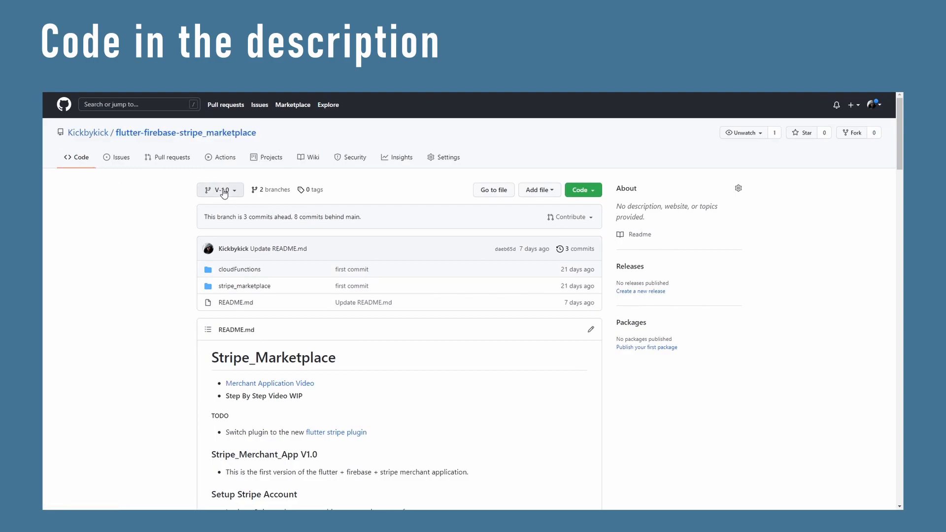